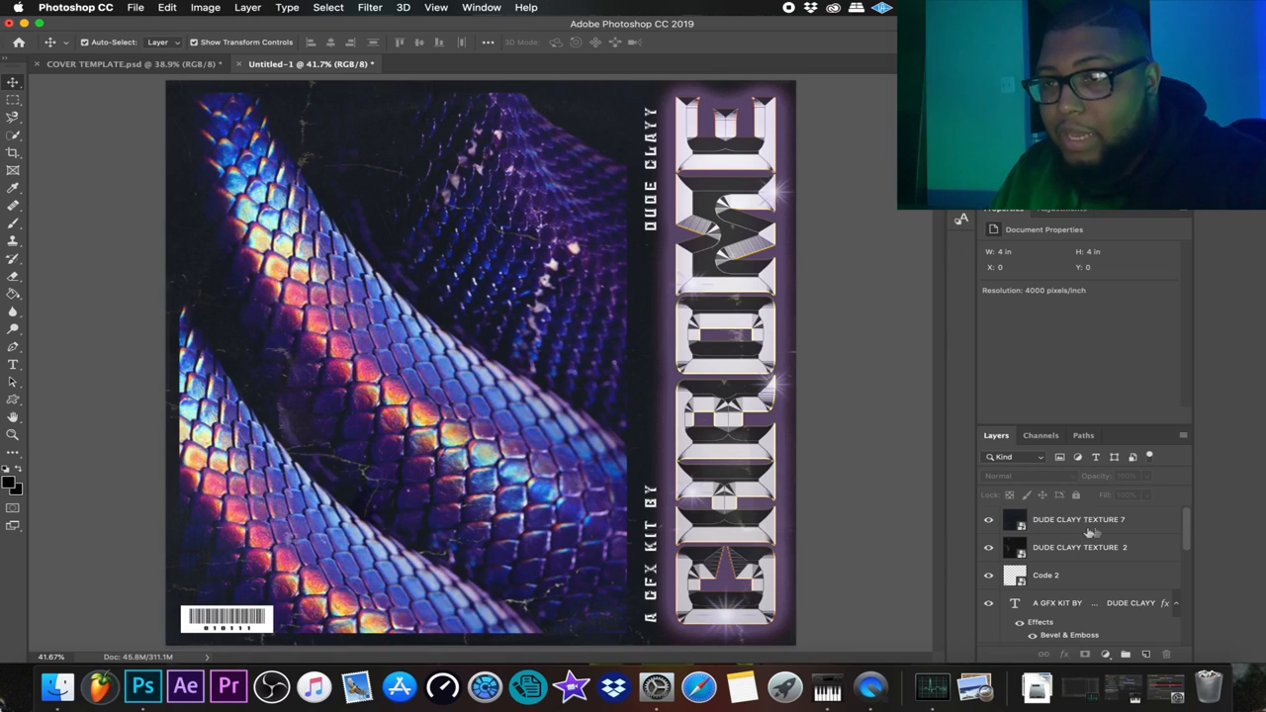
- Select every cover layer from top to bottom, group them with Cmd+G, and select the resulting Group 1
left_click(1078, 518)
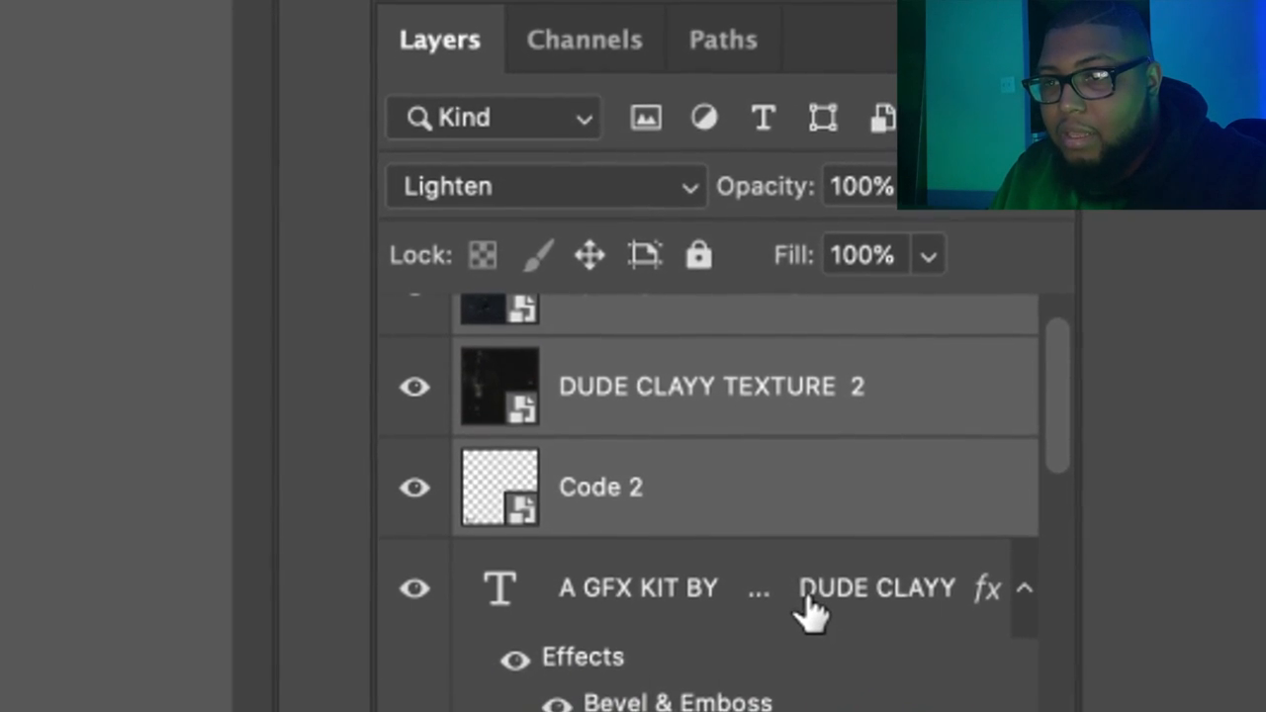
scroll("down", 3)
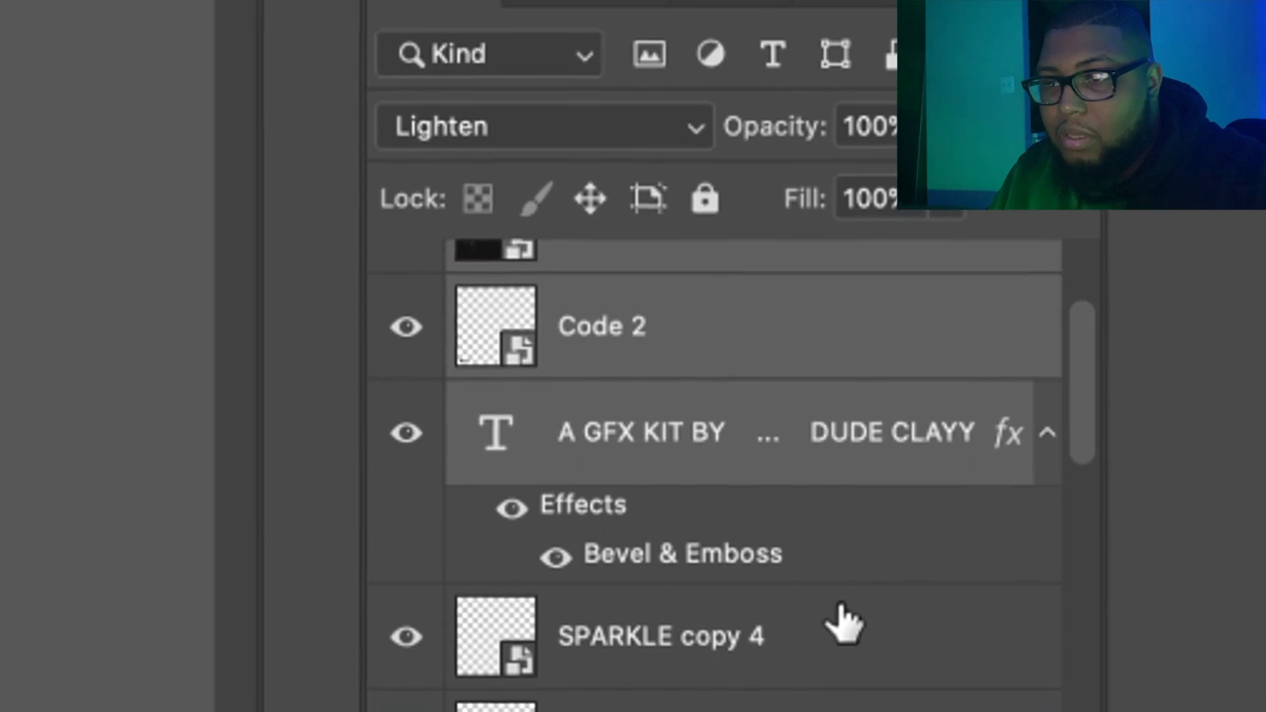
scroll("down", 3)
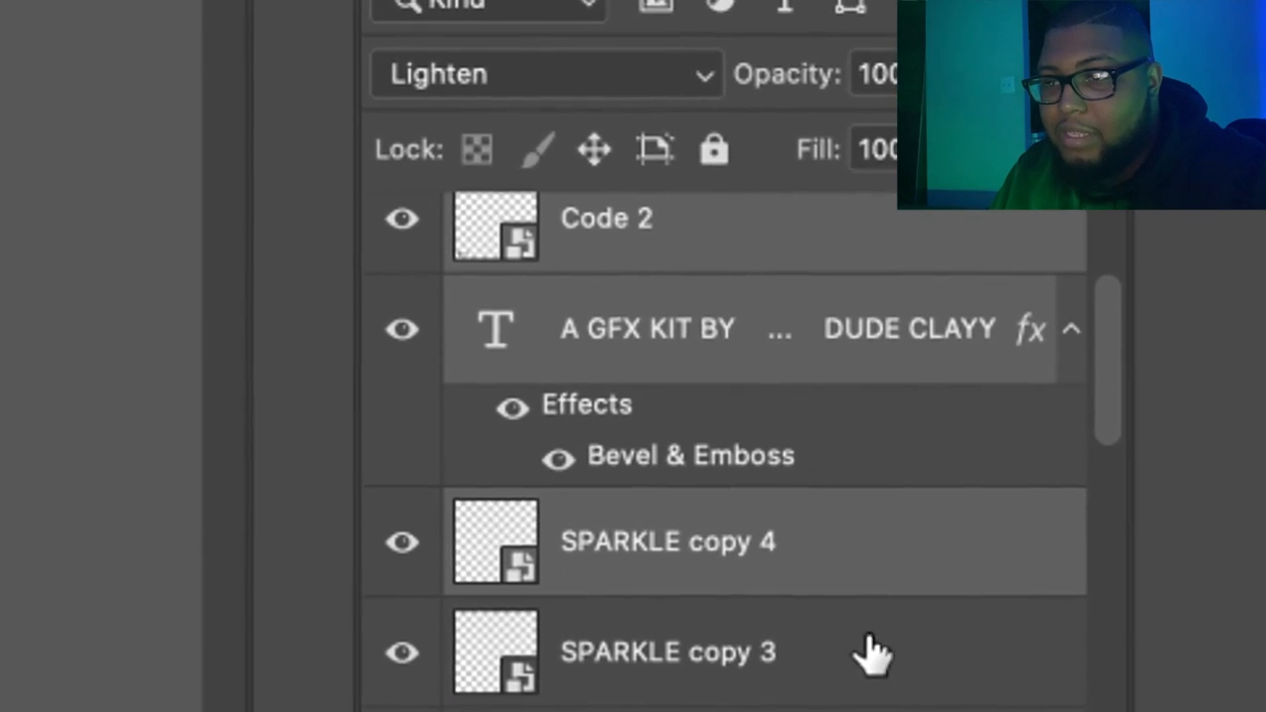
left_click(242, 8)
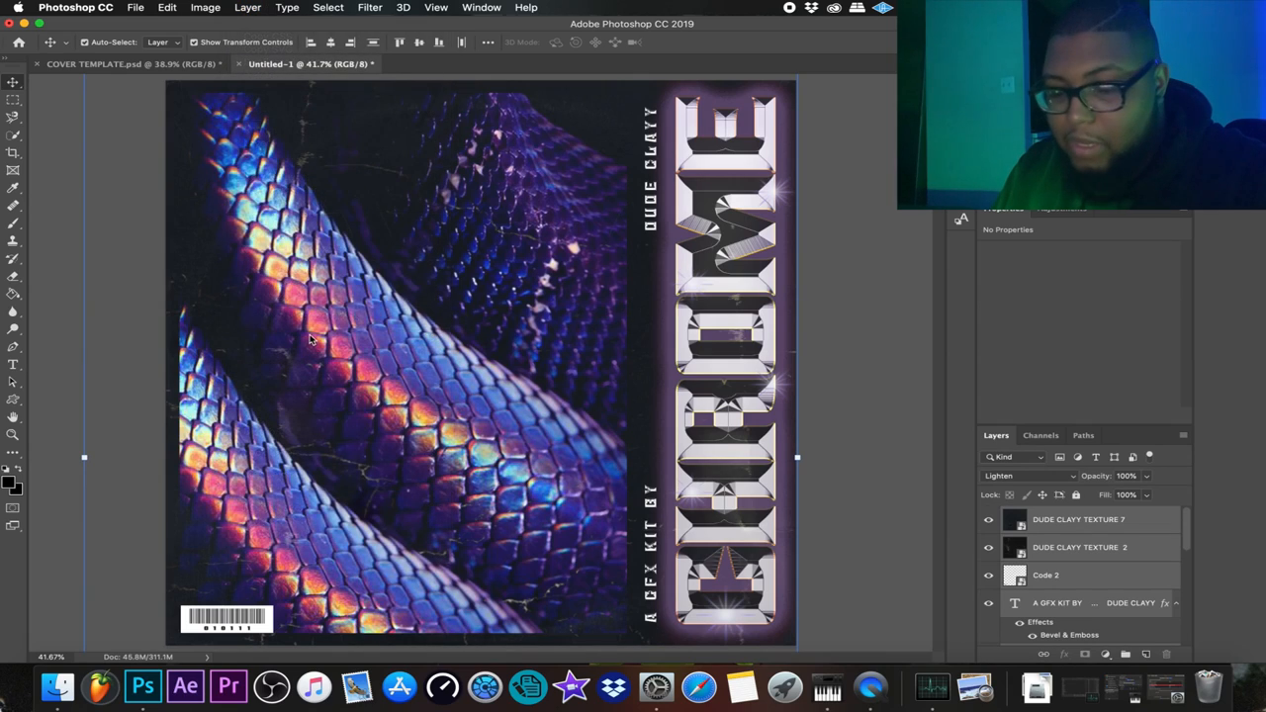
key("cmd+g")
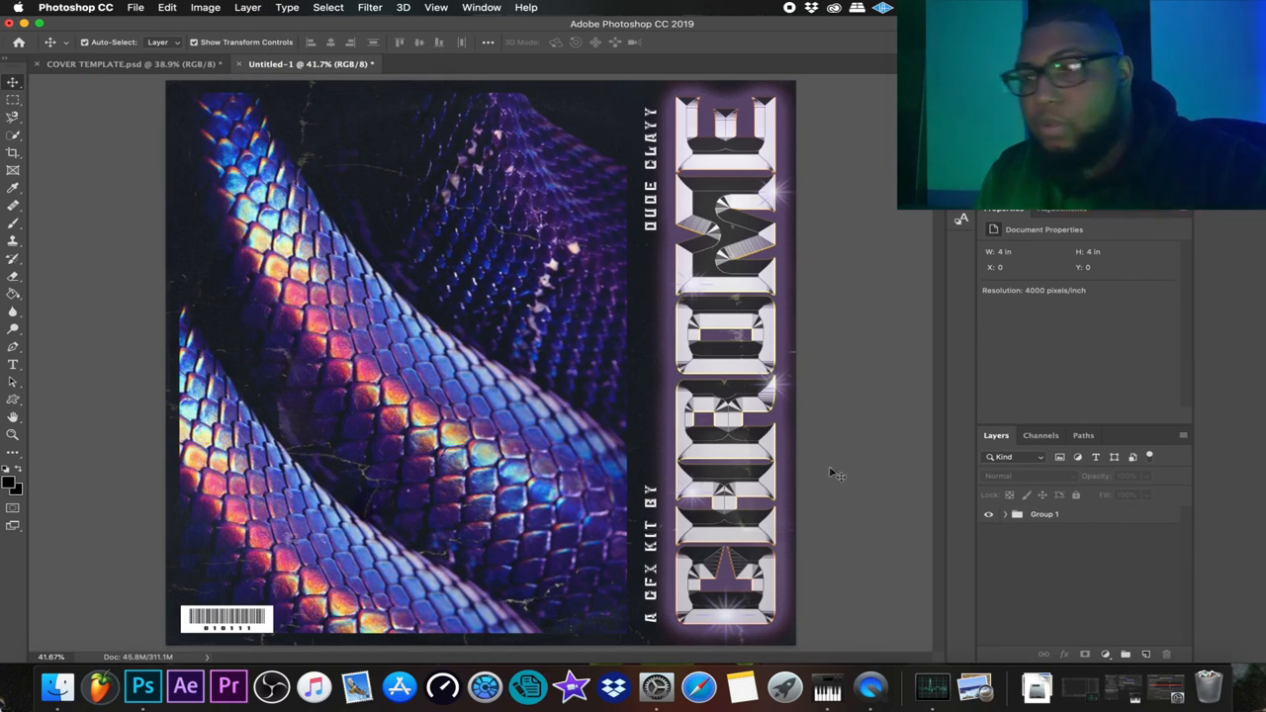
left_click(1045, 514)
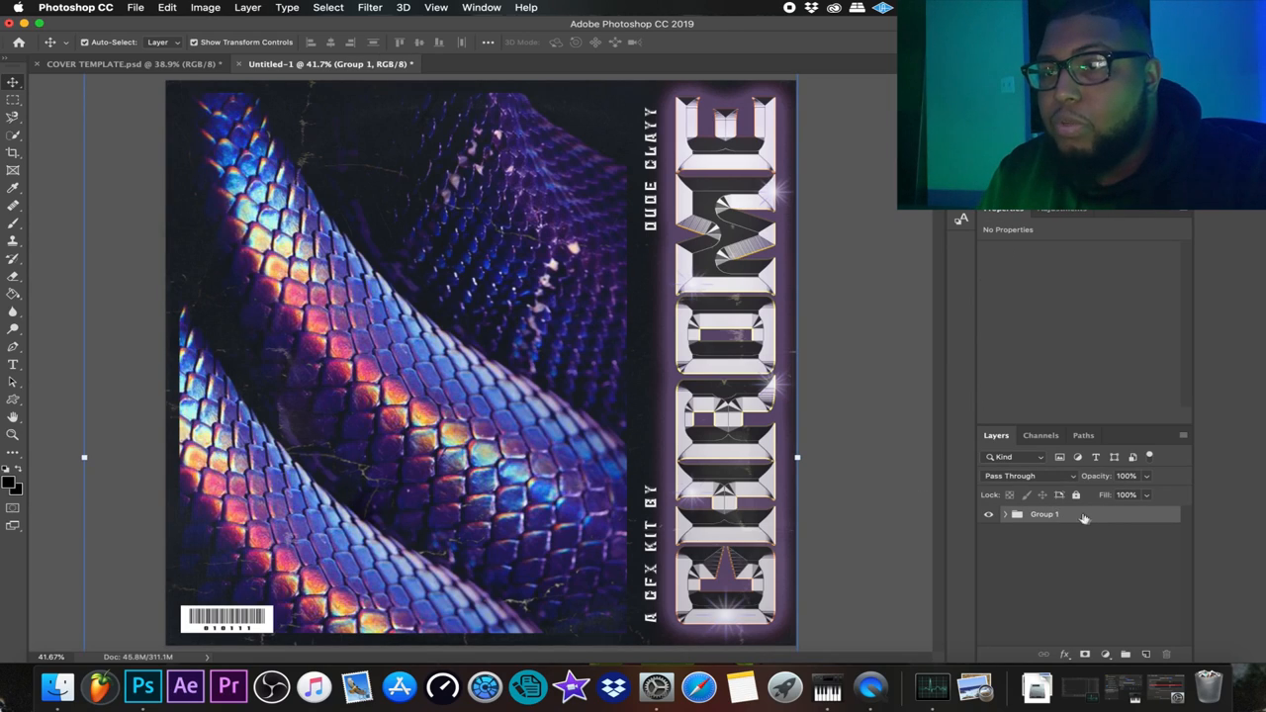
- Duplicate Group 1 via its context menu, producing Group 1 copy above the original
right_click(1082, 515)
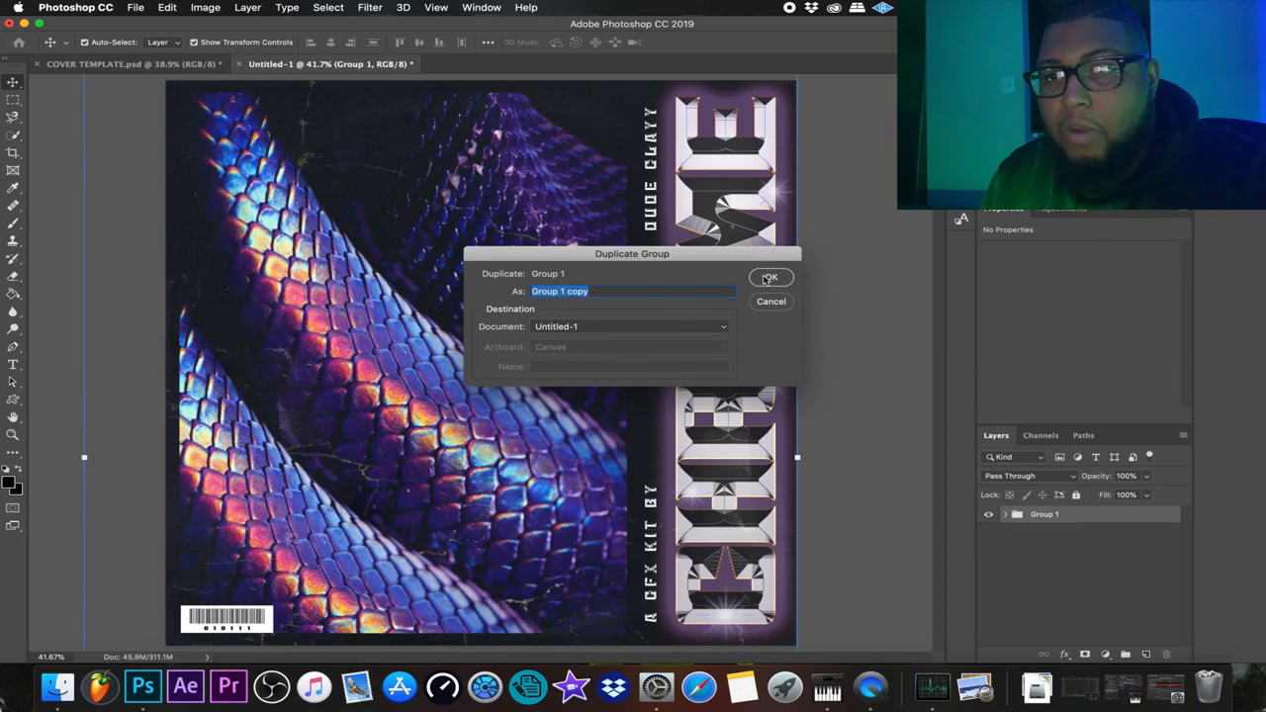
left_click(772, 277)
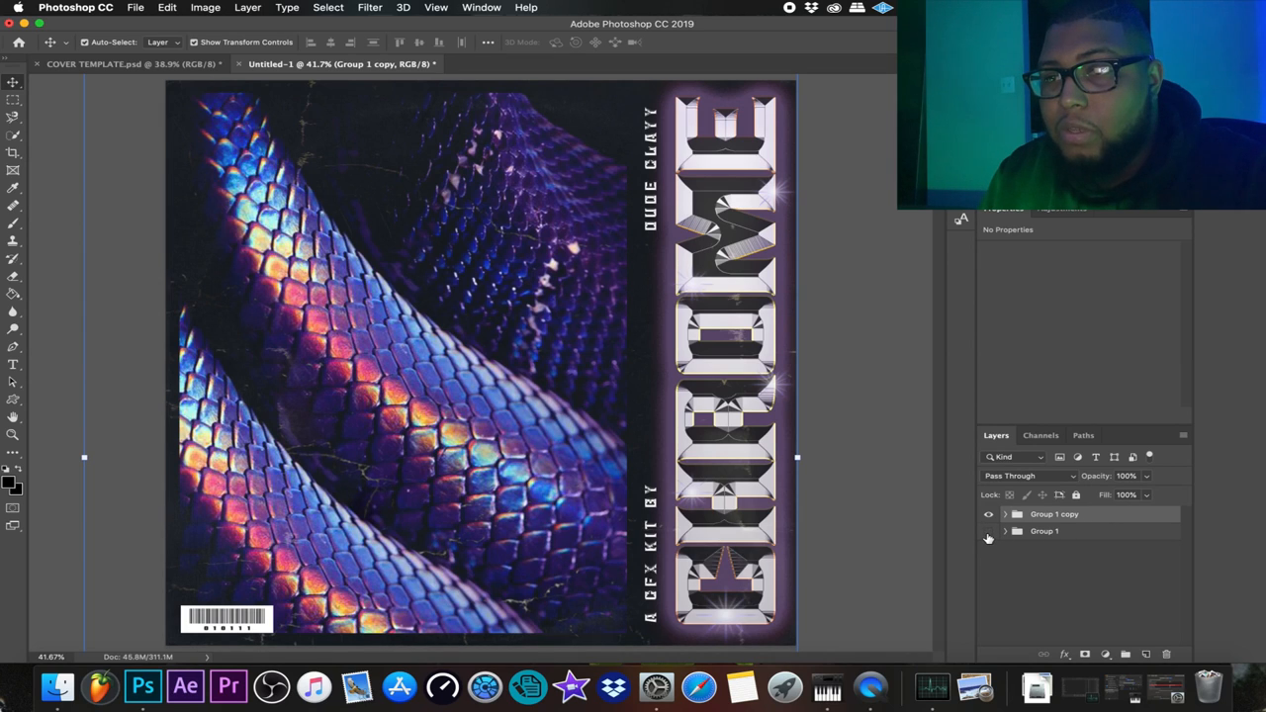
- Bring up the context menu on Group 1 copy, ready for Convert to Smart Object
right_click(1057, 514)
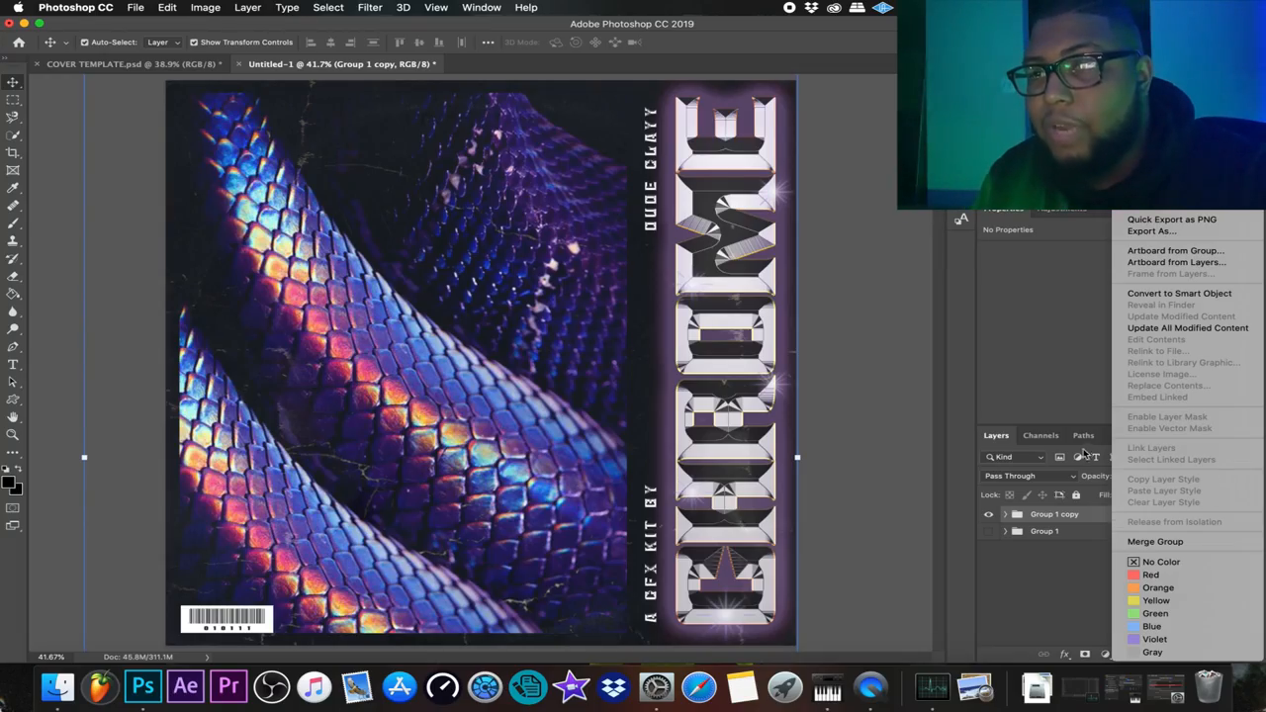
mouse_move(1186, 293)
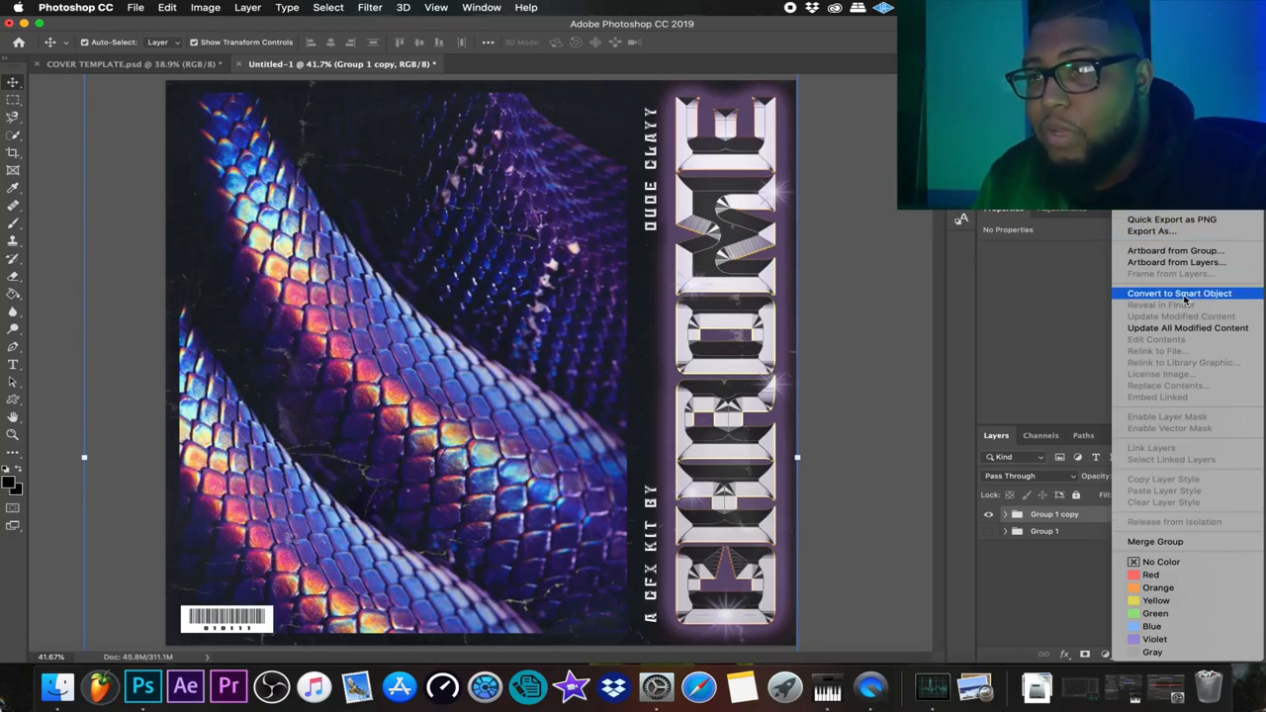